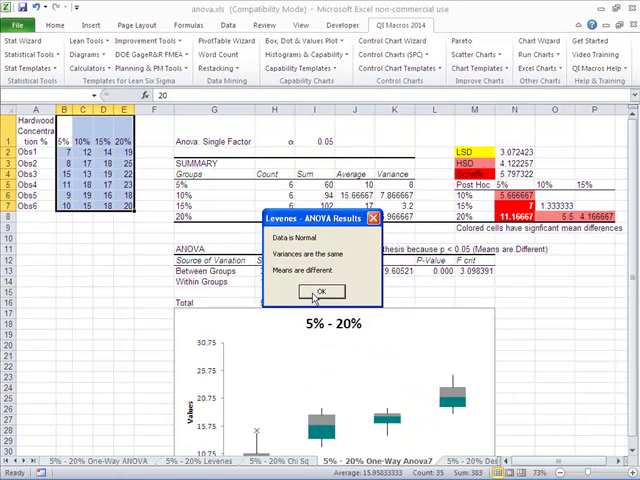
- Dismiss the Levene test results message to reveal the ANOVA and post-hoc tables
left_click(320, 292)
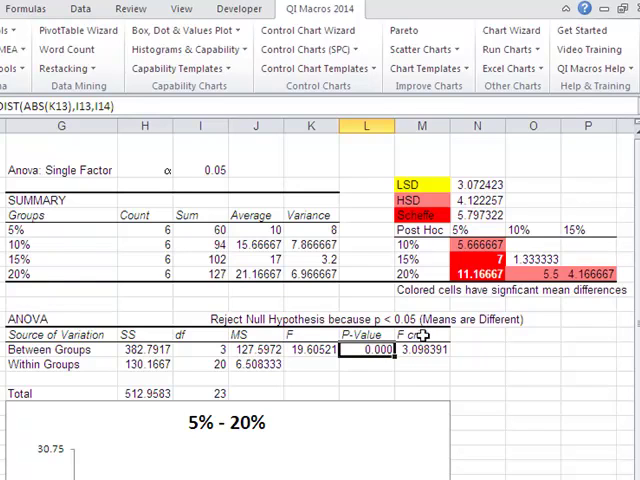
mouse_move(548, 248)
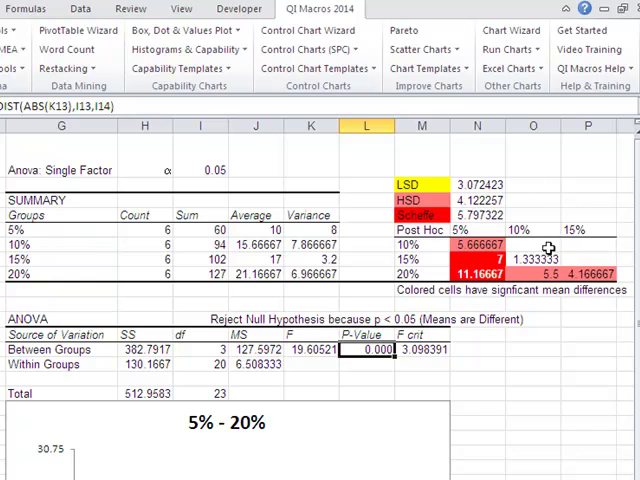
mouse_move(548, 248)
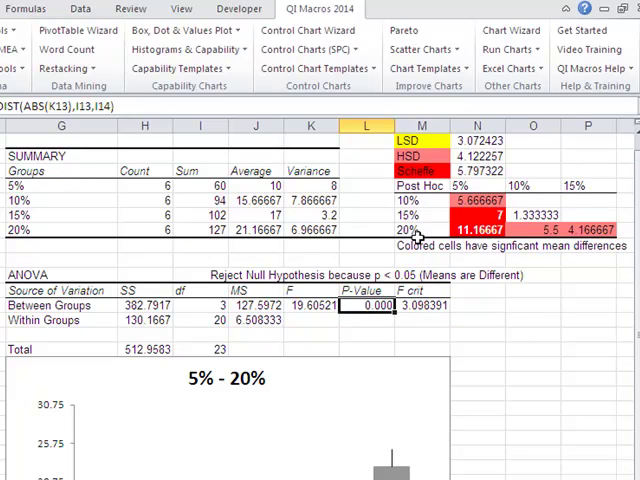
- Inspect a post-hoc cell's formula and review the box plot below the tables
left_click(532, 214)
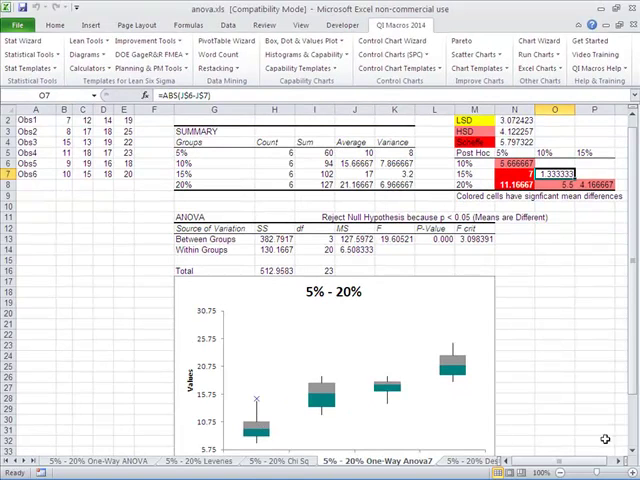
scroll("down", 3)
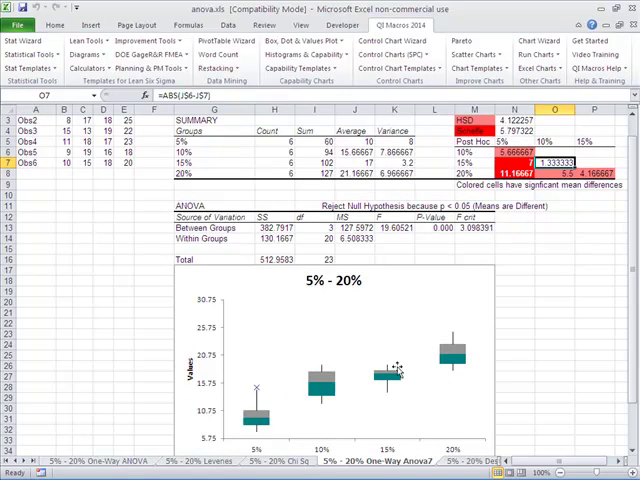
mouse_move(324, 384)
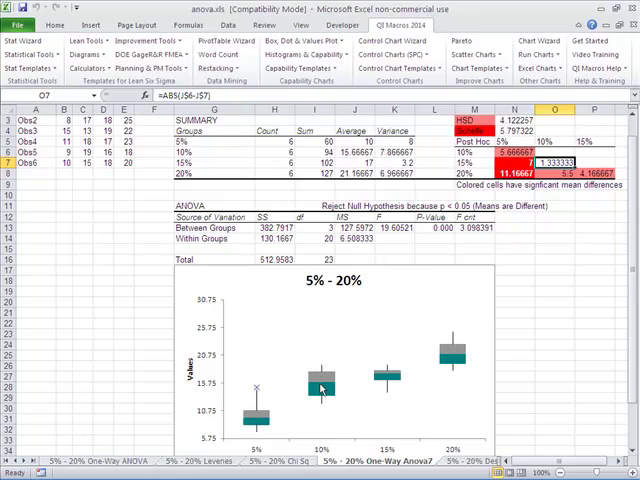
mouse_move(456, 350)
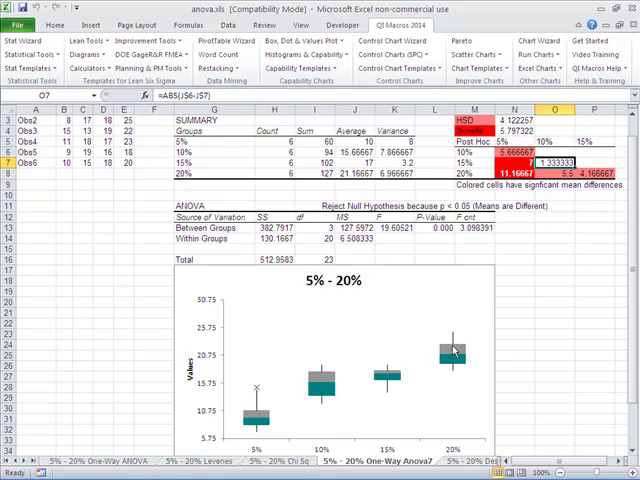
scroll("up", 3)
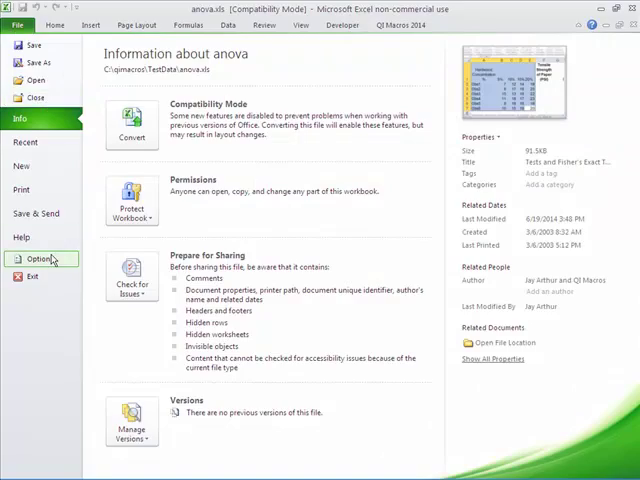
- Enable the Analysis ToolPak add-in through Excel Options
left_click(32, 260)
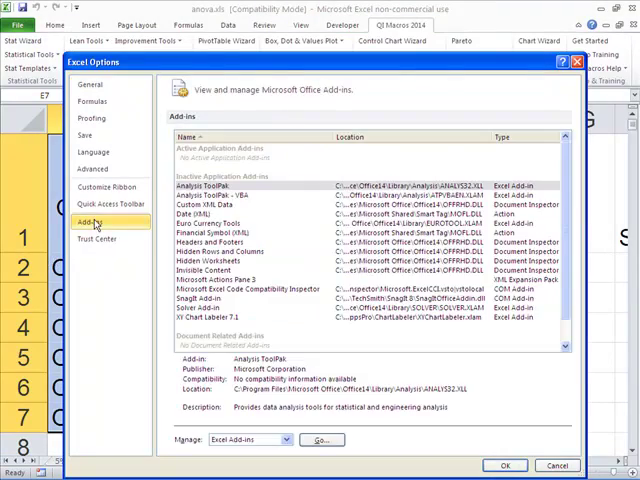
left_click(320, 440)
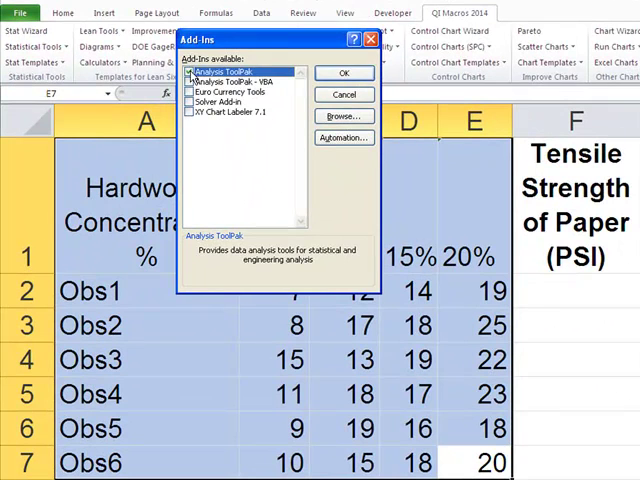
left_click(344, 72)
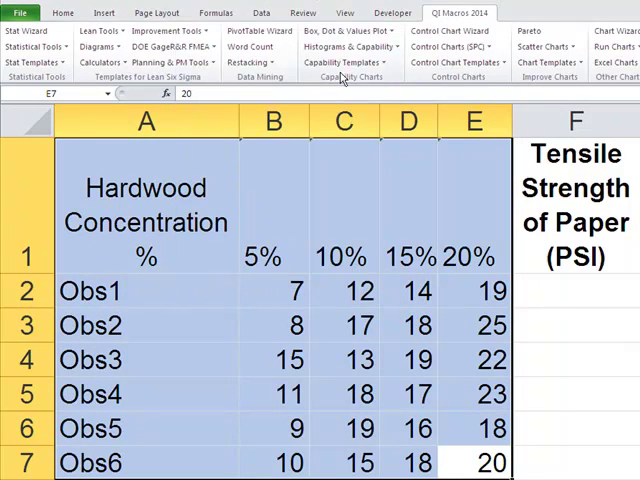
- Run ToolPak Anova: Single Factor on $B$1:$E$7 with labels in first row
left_click(260, 12)
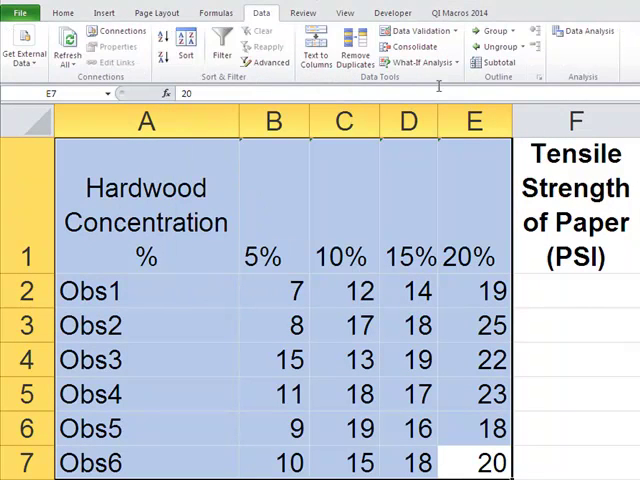
left_click(588, 32)
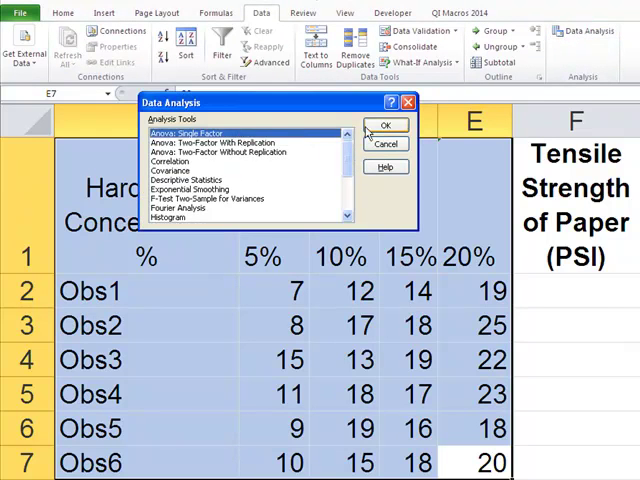
left_click(388, 128)
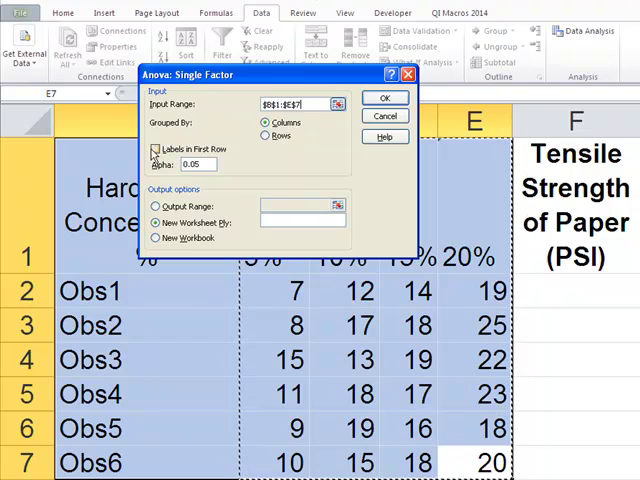
left_click(156, 148)
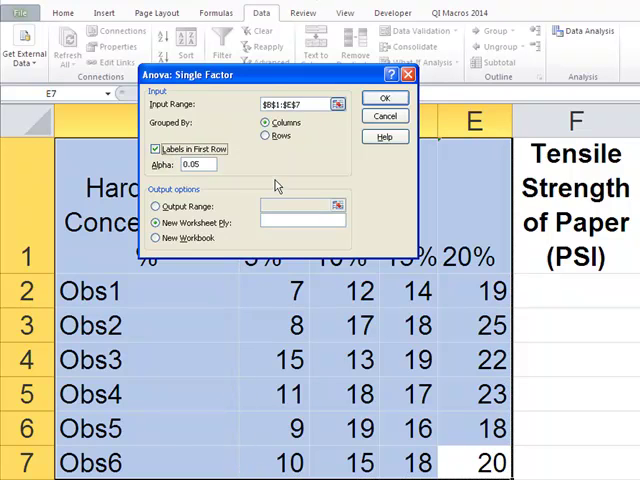
mouse_move(322, 164)
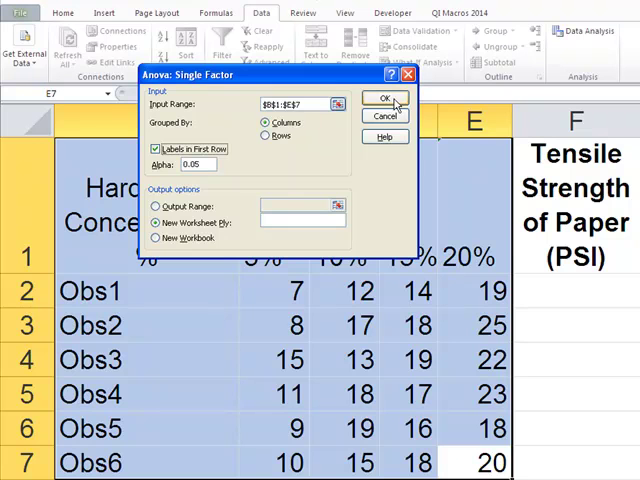
left_click(388, 98)
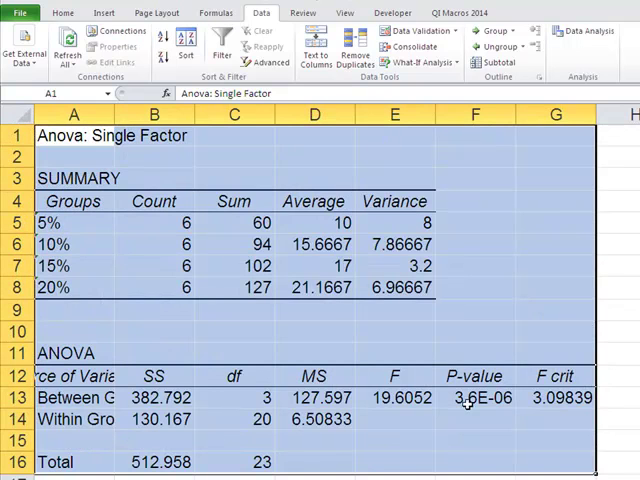
- Return to the hardwood concentration tensile-strength data sheet
left_click(474, 396)
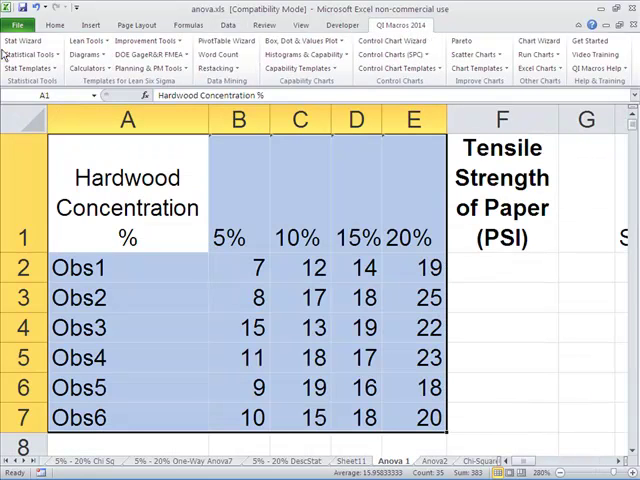
- Run a QI Macros one-way ANOVA and set its significance level to 0.01
left_click(30, 54)
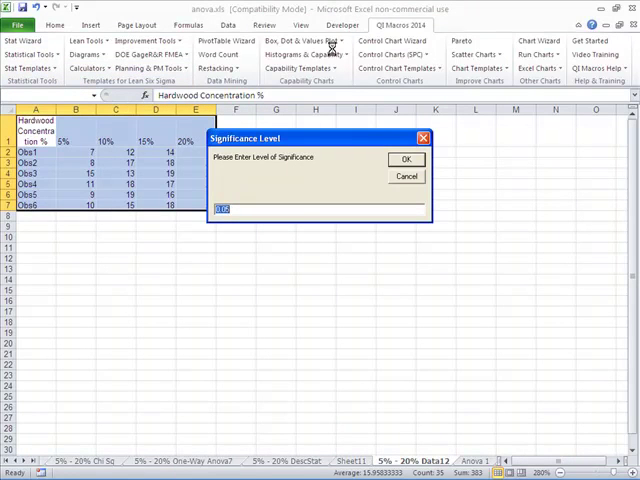
left_click(406, 160)
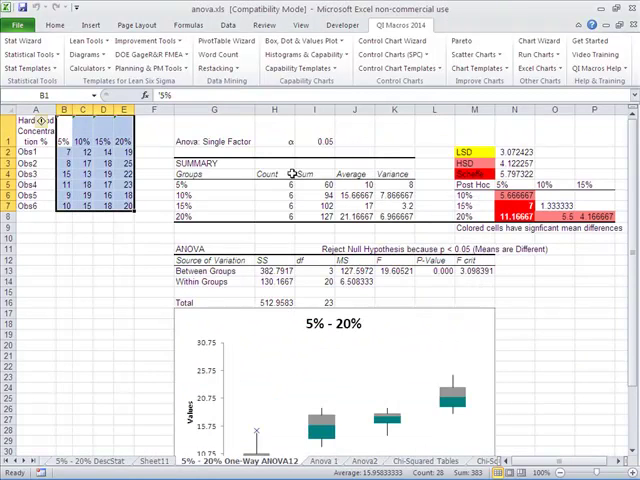
left_click(322, 128)
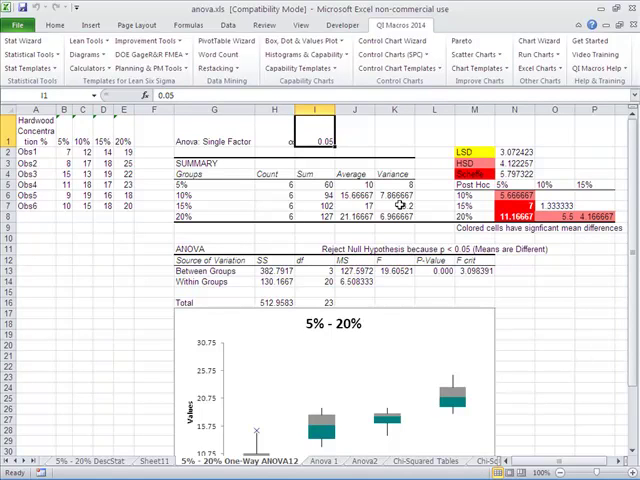
type("0.01")
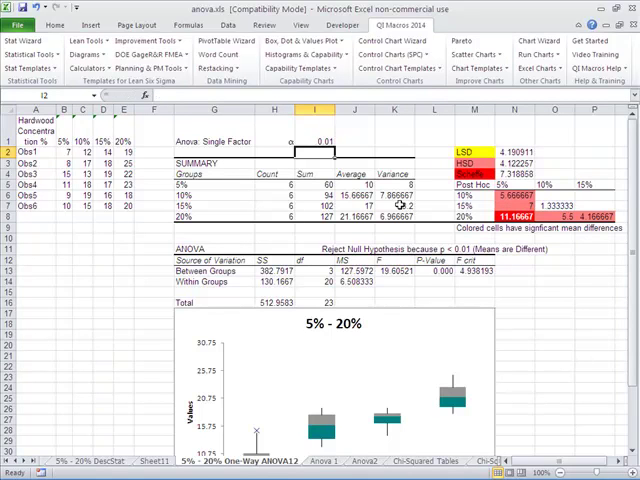